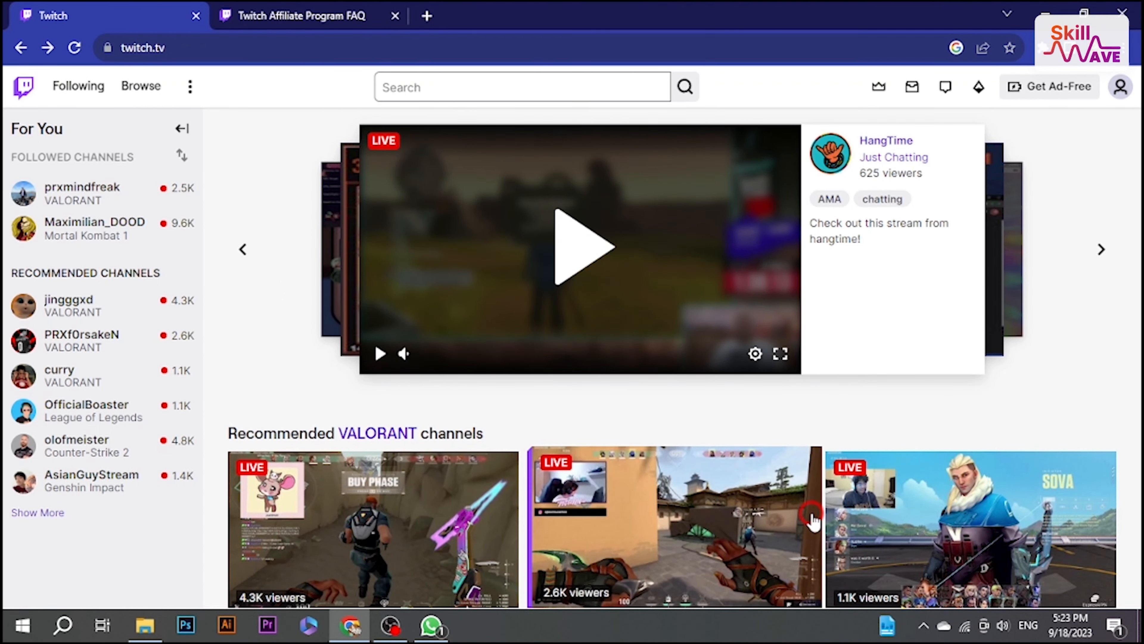
# Start playing Maximilian_DOOD's live Mortal Kombat 1 stream from Followed Channels, with chat alongside.
pyautogui.scroll(-3)
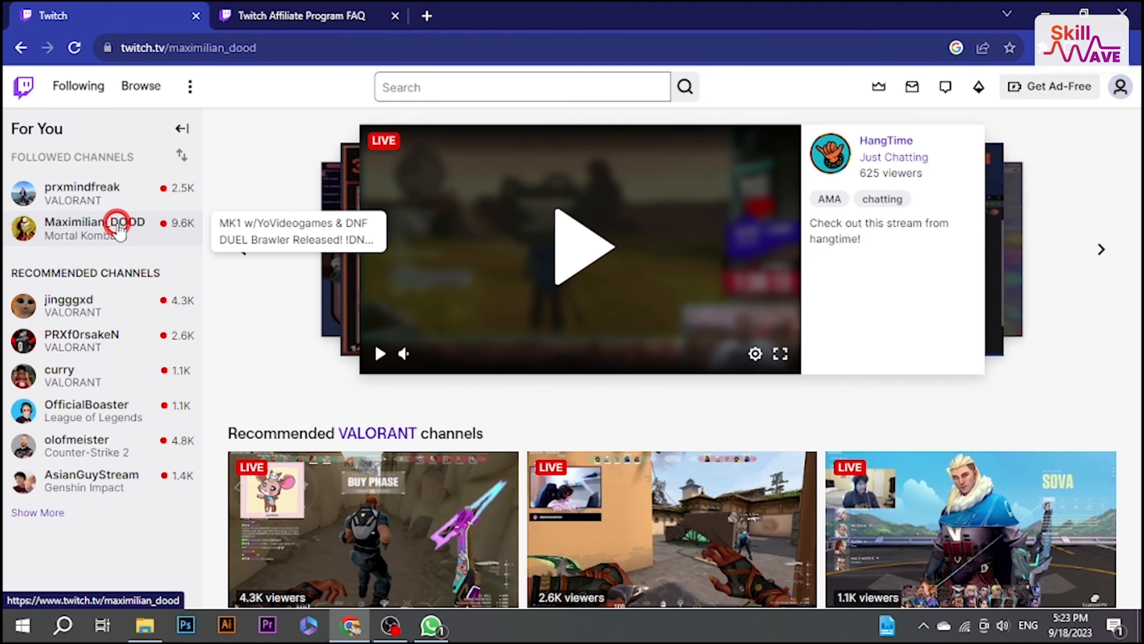
pyautogui.click(95, 229)
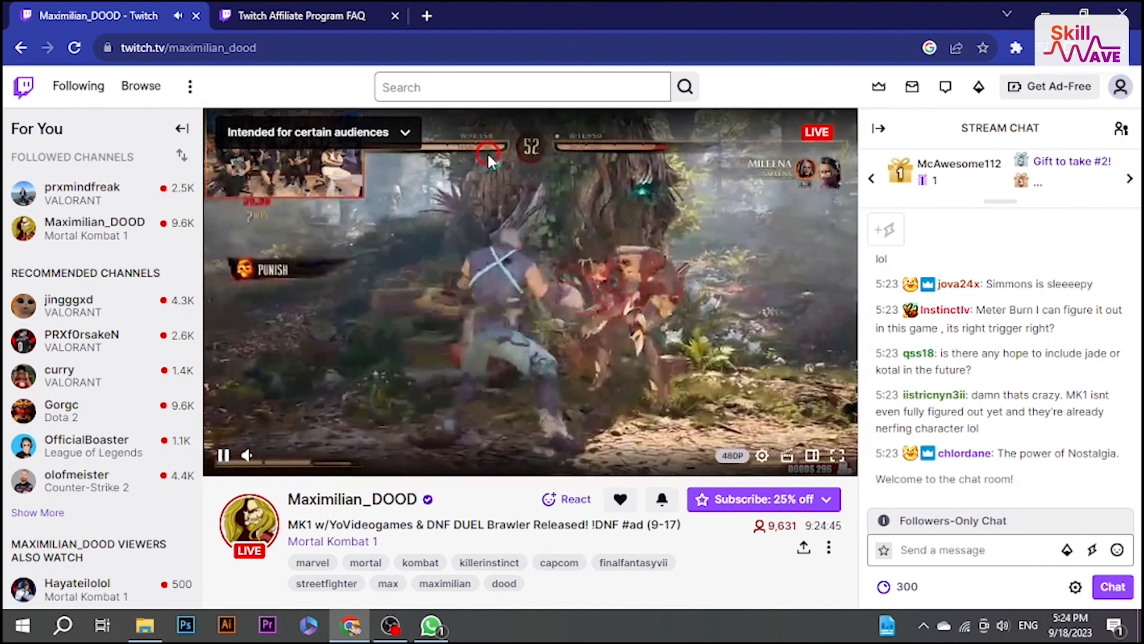
pyautogui.click(761, 455)
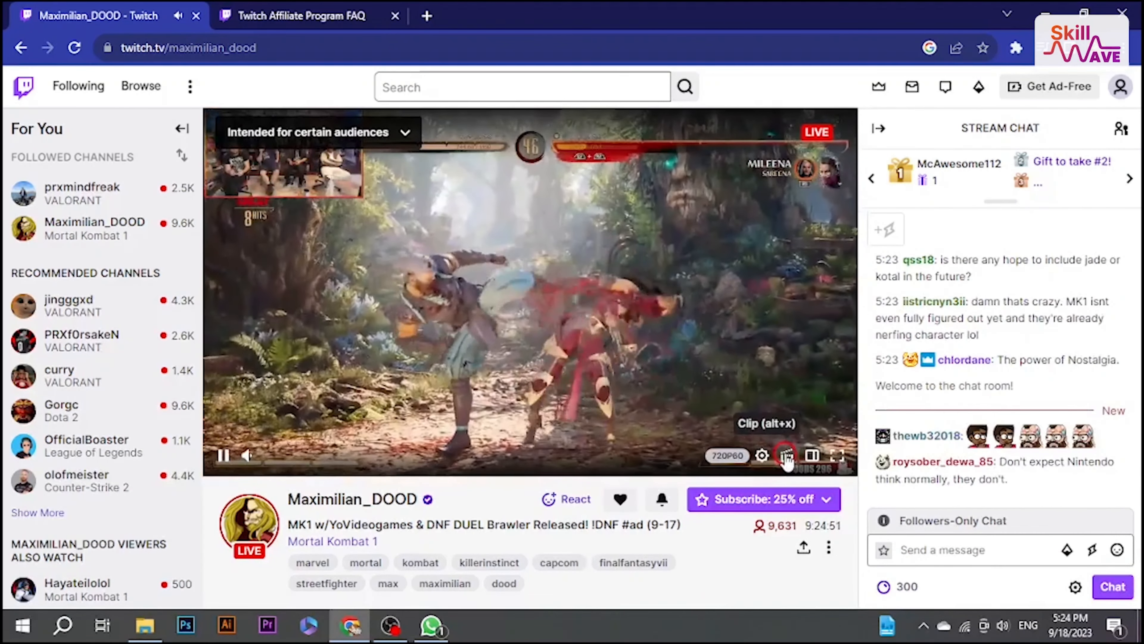
# Start a clip from the current stream moment, opening it in the clip editor.
pyautogui.click(787, 456)
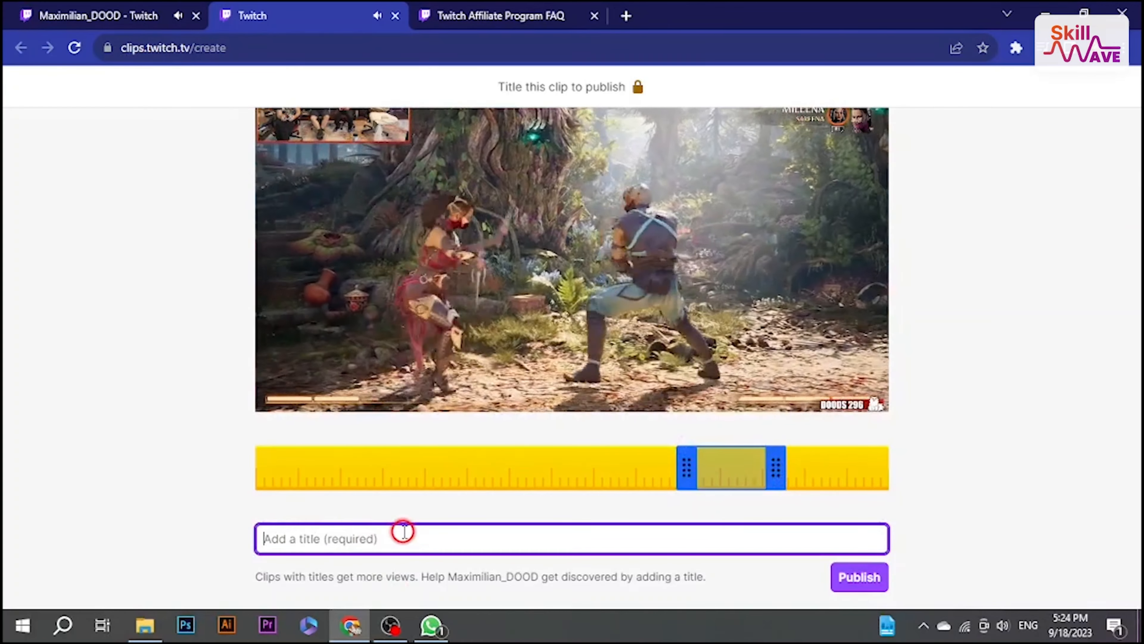
# Title the new clip 'FIGHT', leaving it unpublished.
pyautogui.write('Fi')
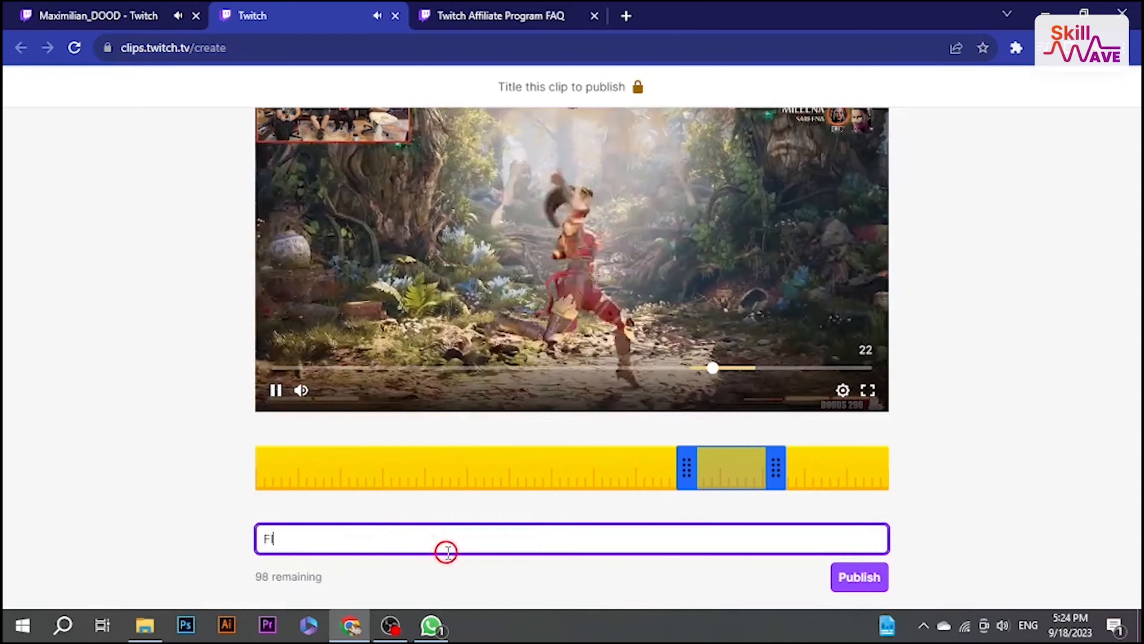
pyautogui.write('GHT')
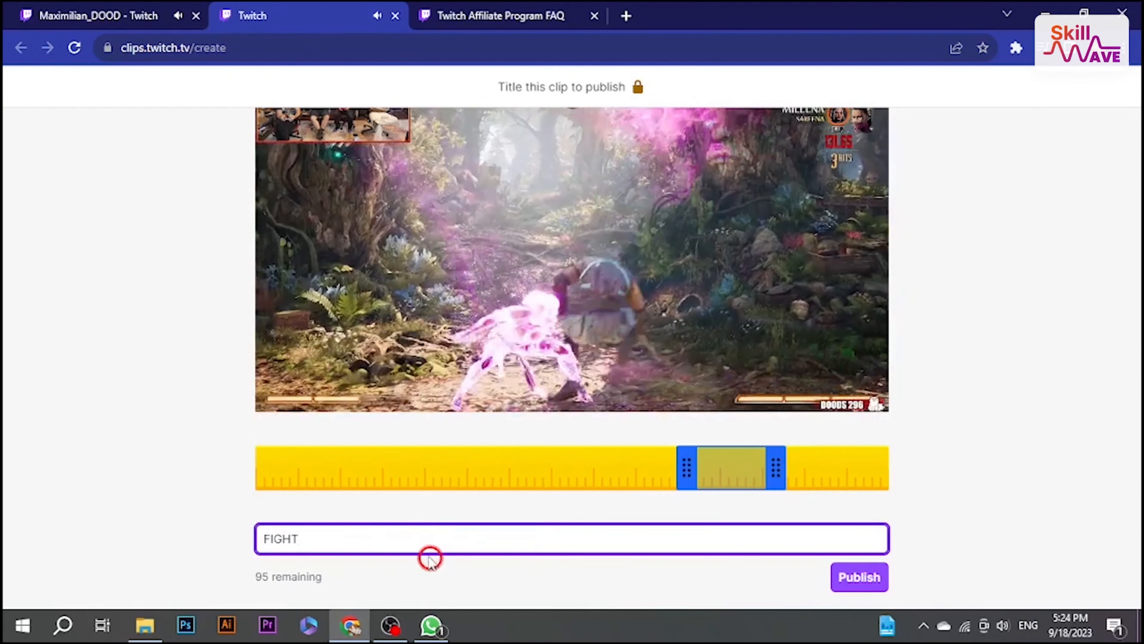